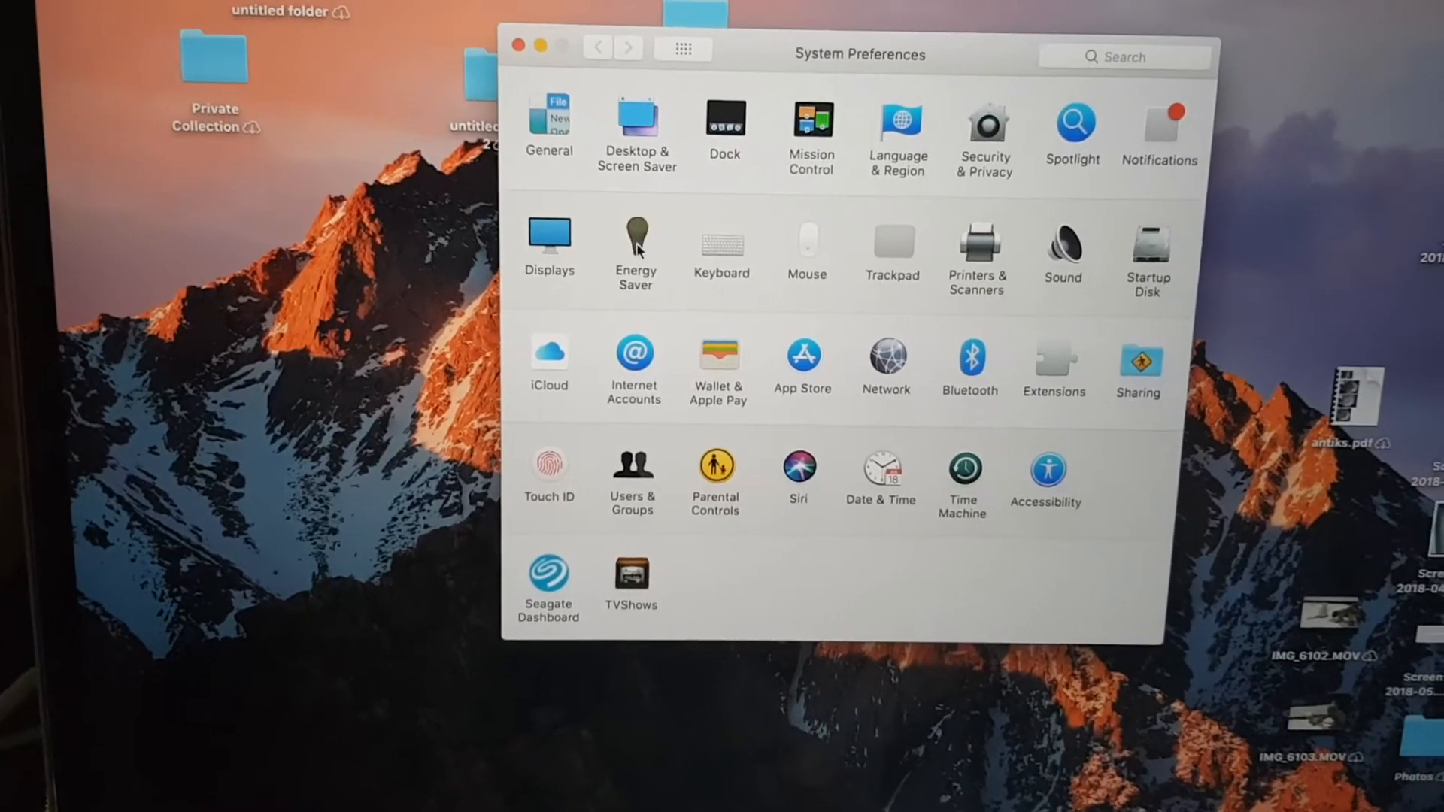
In Energy Saver, uncheck Automatic graphics switching to force high-performance dedicated graphics
click(635, 244)
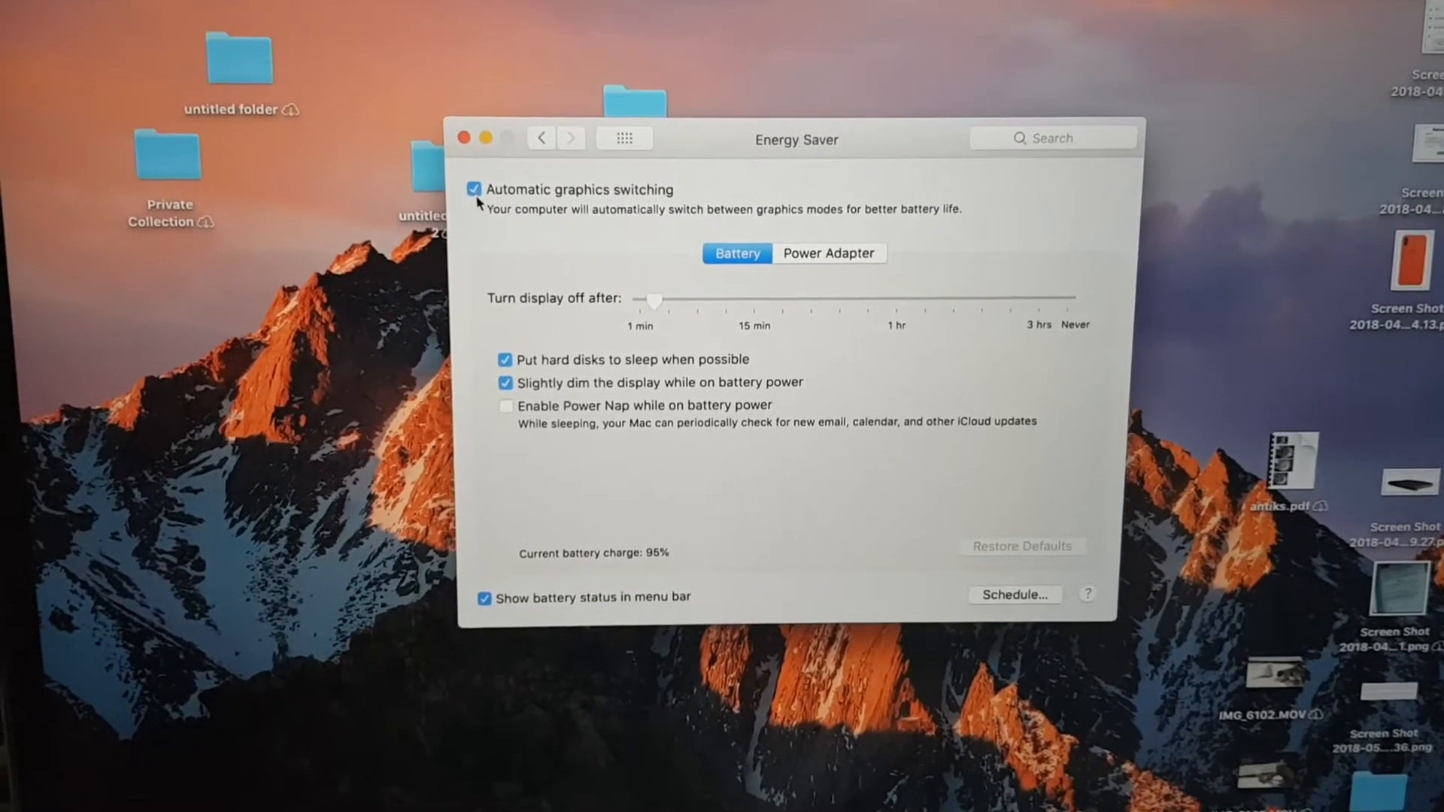
click(474, 190)
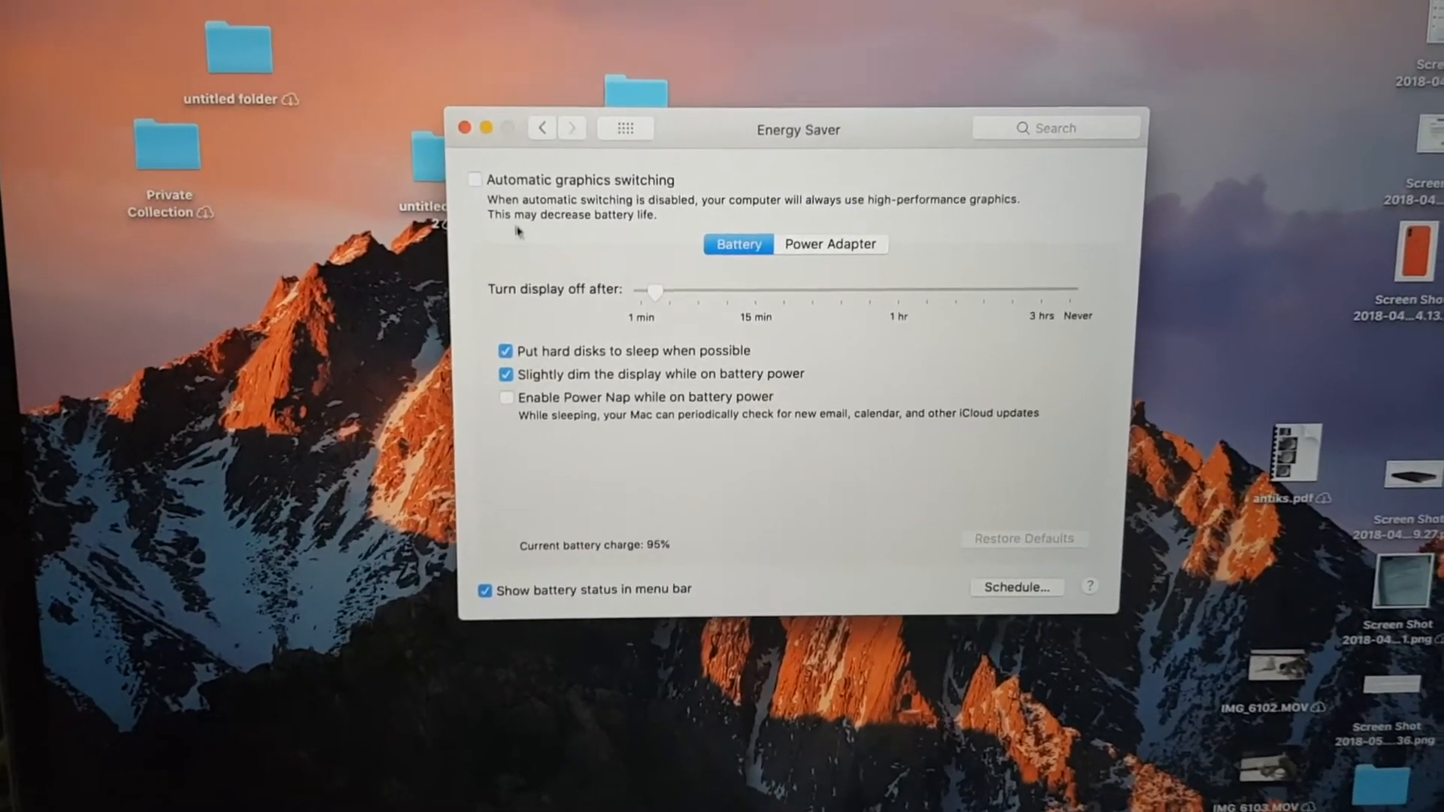